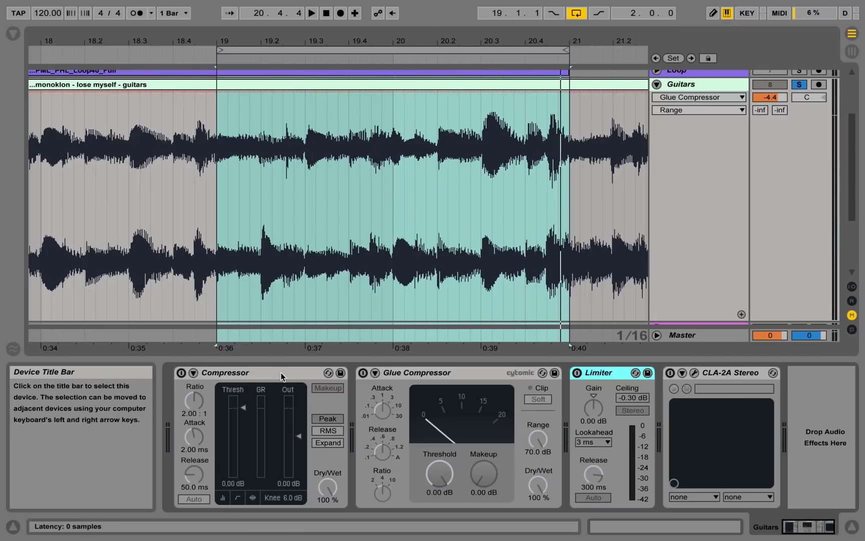
mouse_move(301, 389)
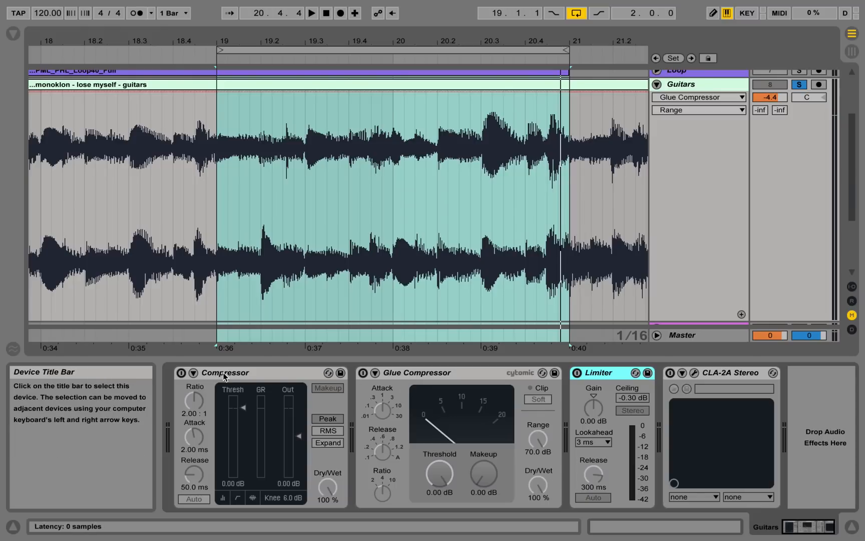
mouse_move(392, 452)
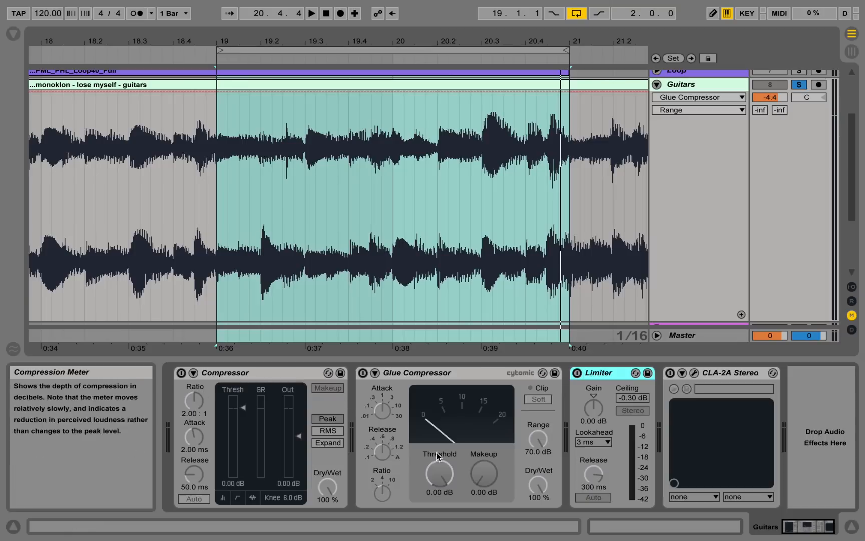
mouse_move(391, 483)
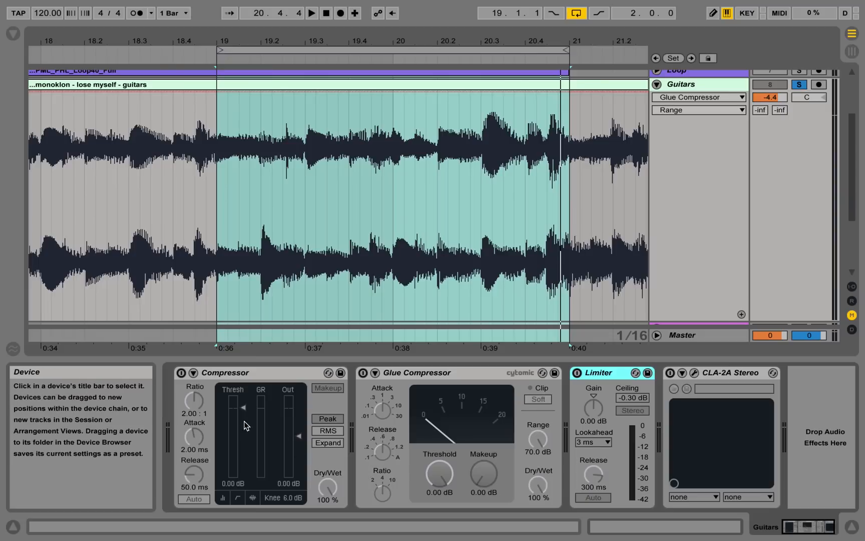
mouse_move(415, 453)
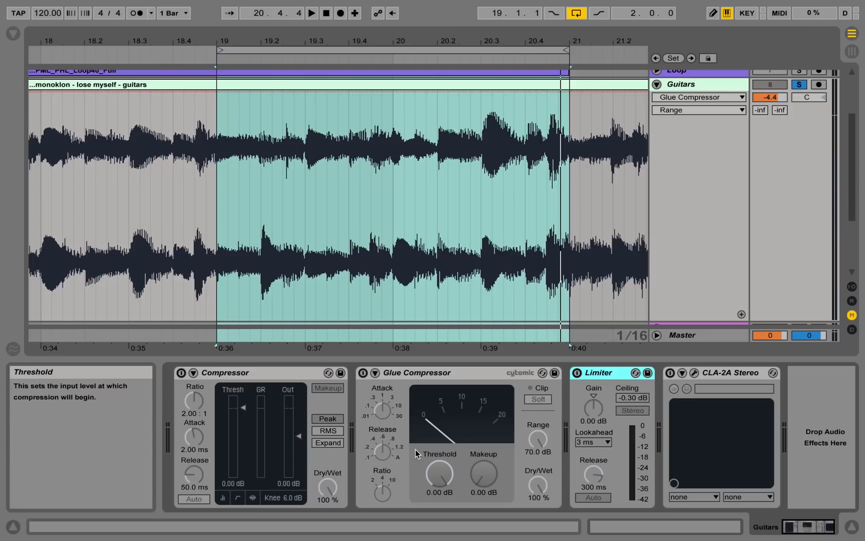
mouse_move(441, 471)
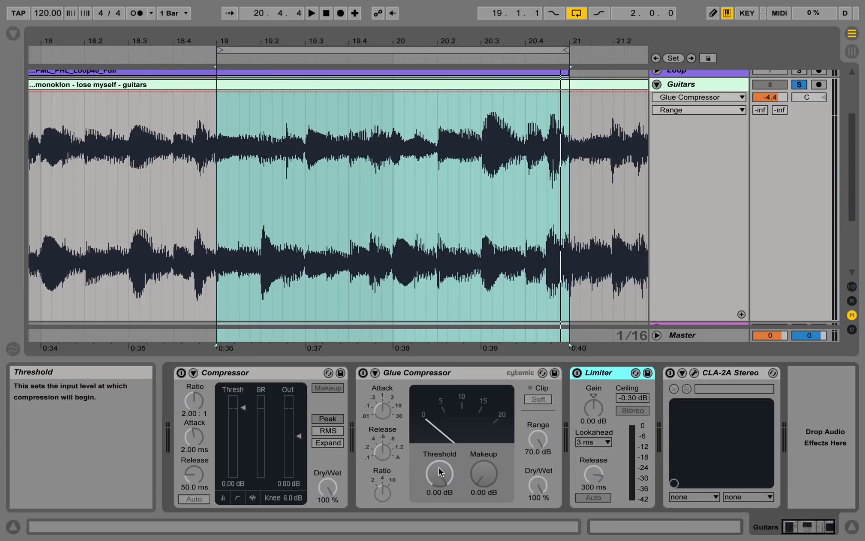
mouse_move(363, 372)
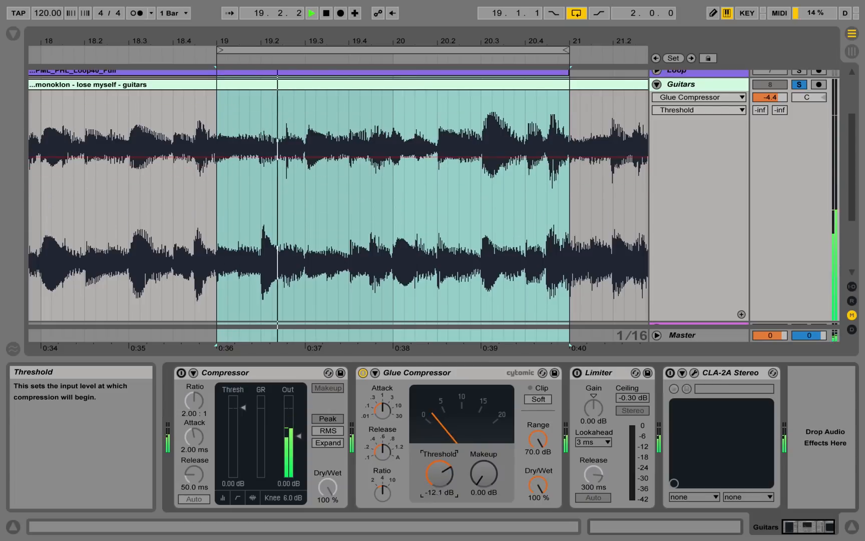
Lower the Glue Compressor threshold on the Guitars track to -16.2 dB.
left_click_drag(437, 474, 442, 479)
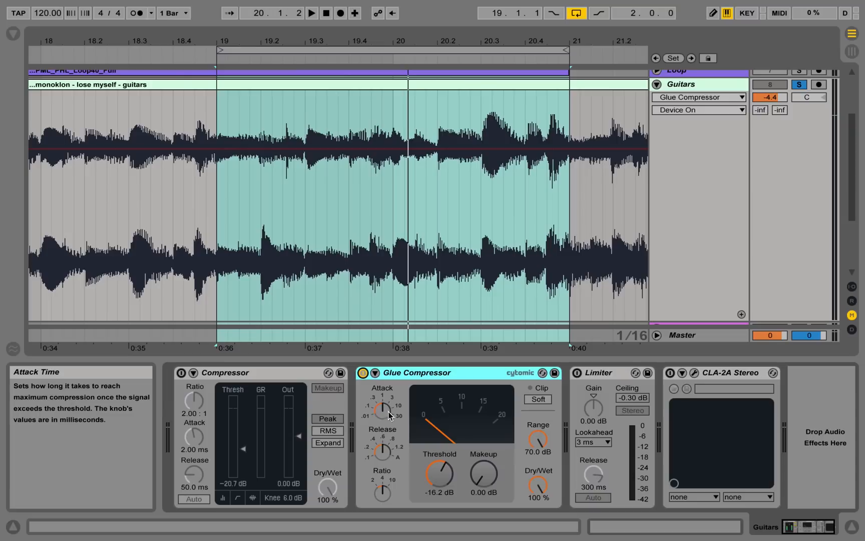
mouse_move(399, 418)
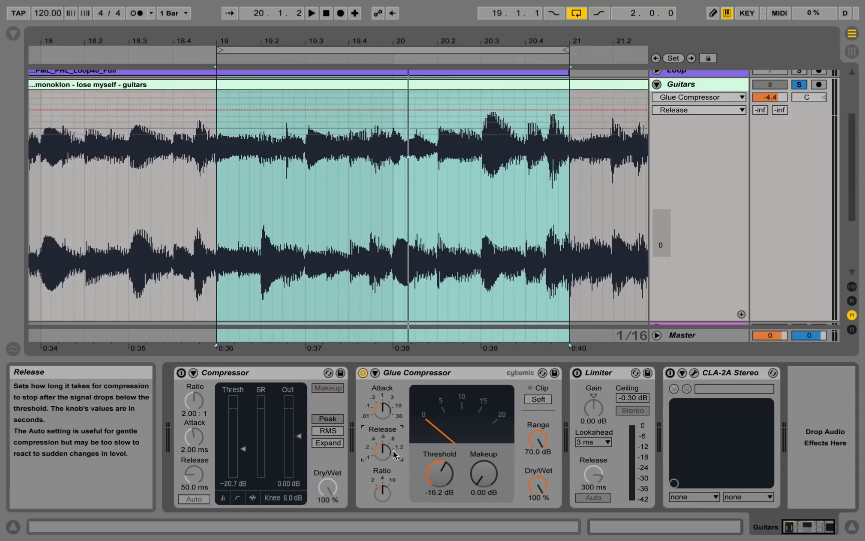
mouse_move(193, 476)
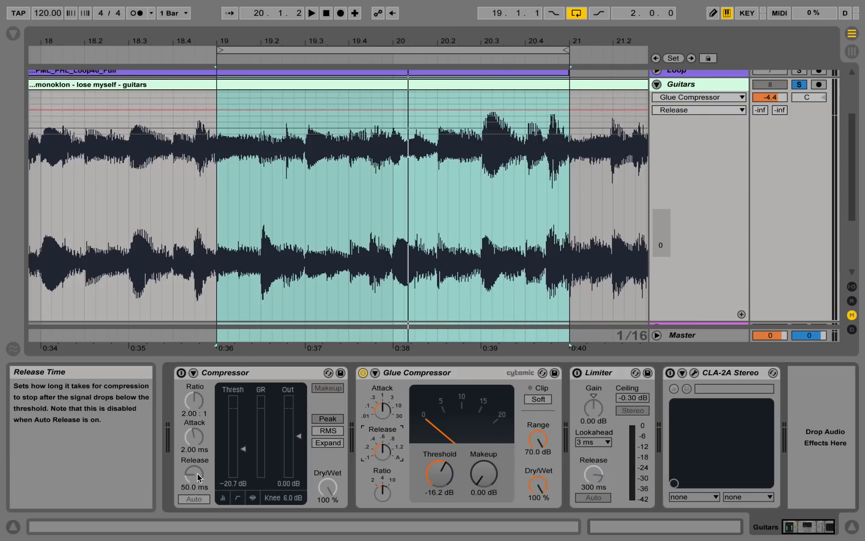
mouse_move(344, 427)
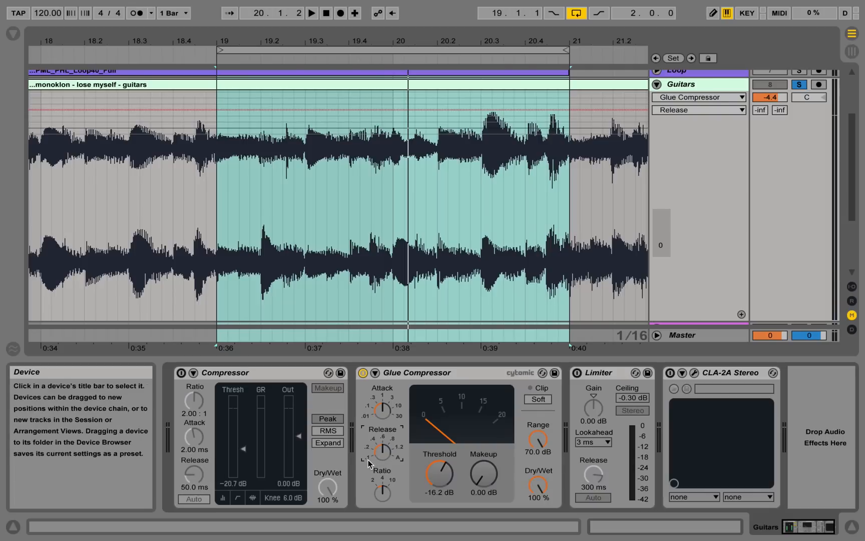
mouse_move(382, 451)
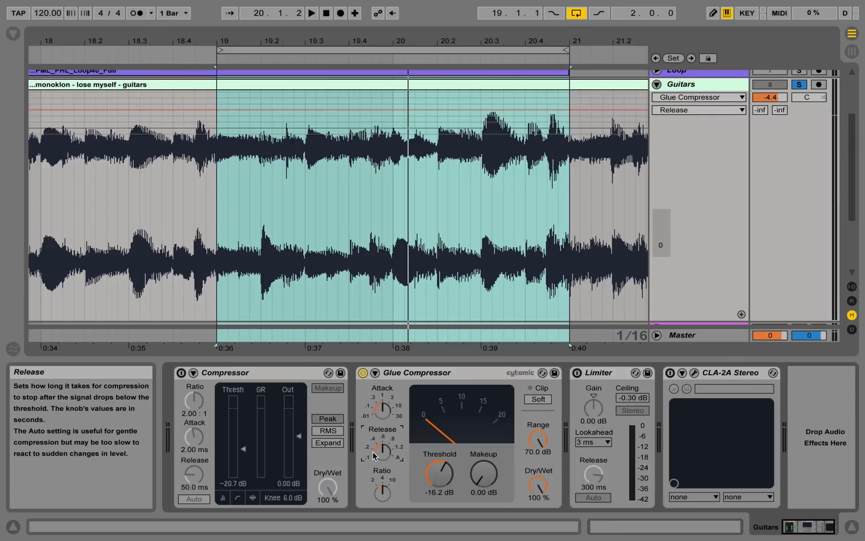
mouse_move(380, 458)
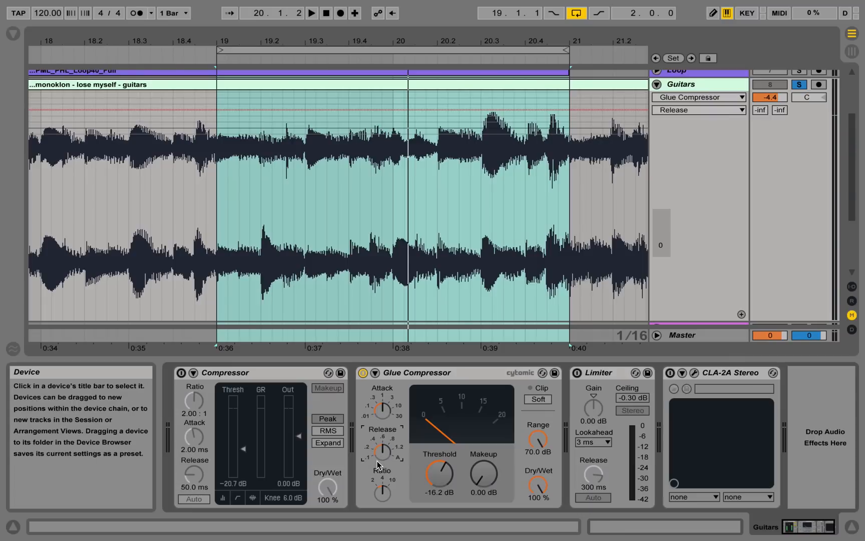
mouse_move(381, 450)
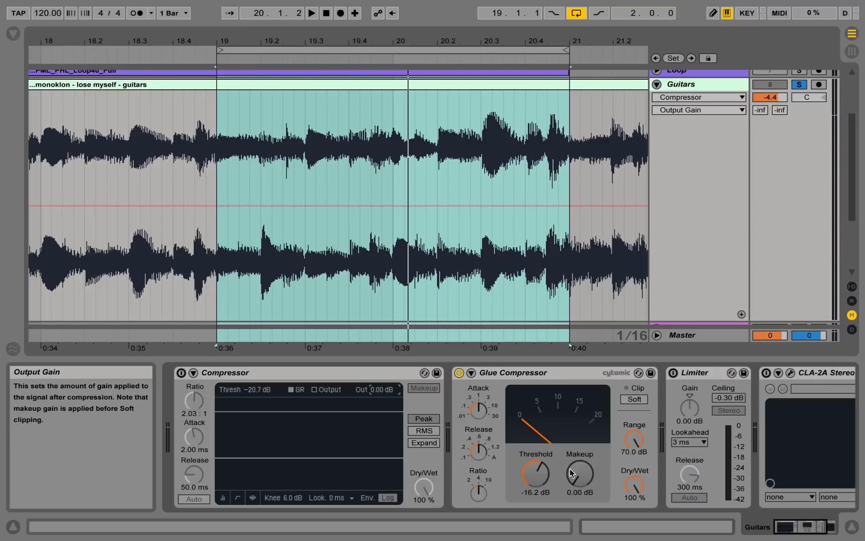
mouse_move(580, 484)
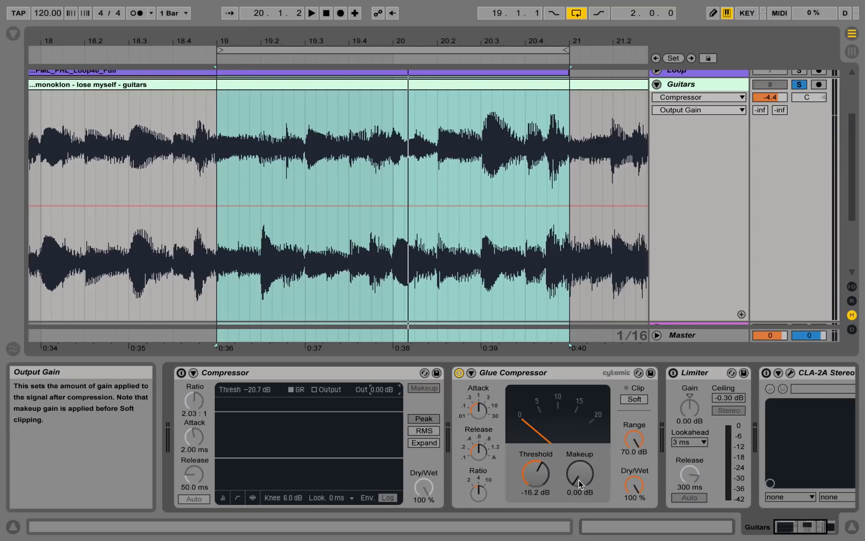
mouse_move(423, 387)
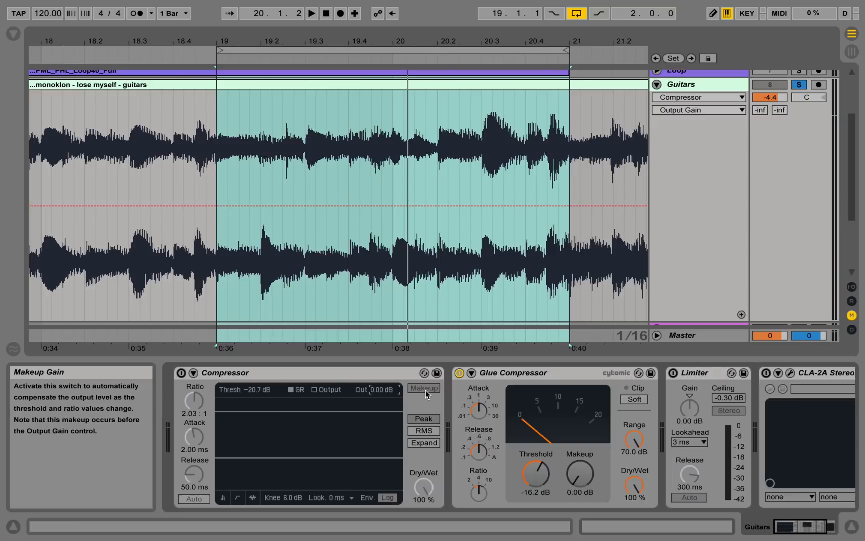
mouse_move(424, 393)
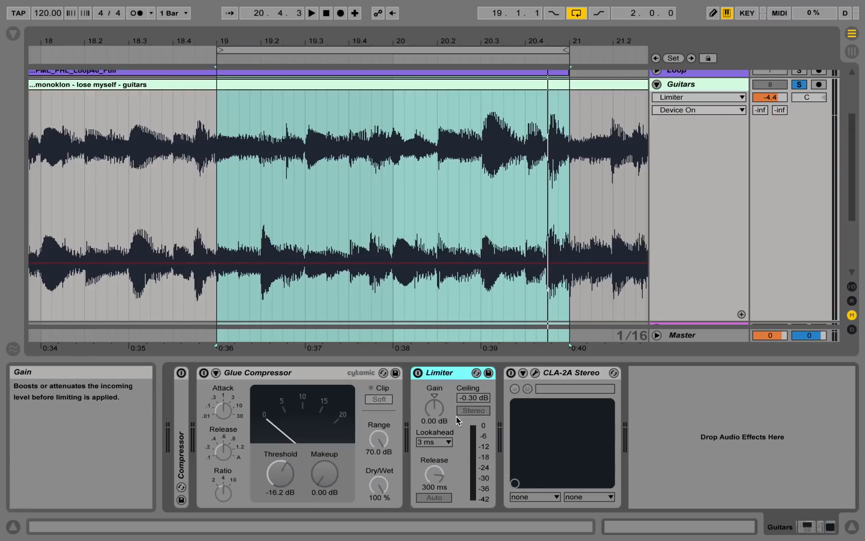
mouse_move(472, 410)
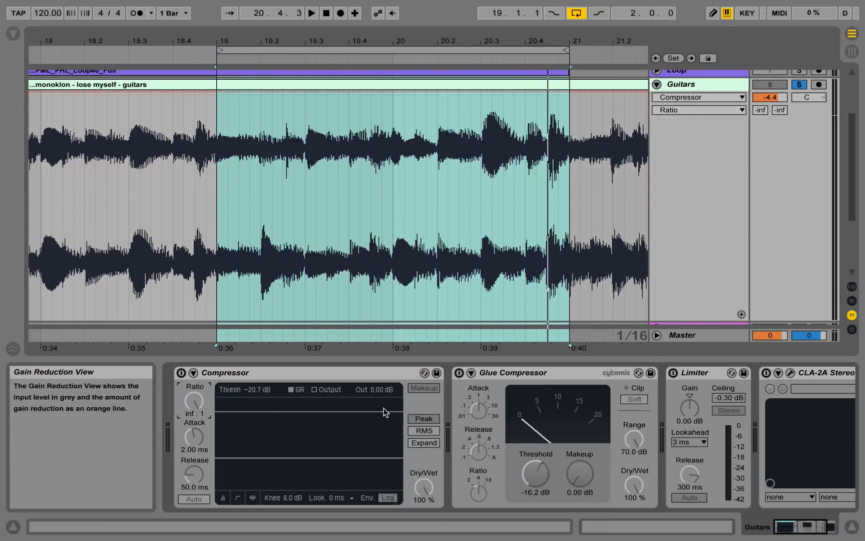
mouse_move(689, 477)
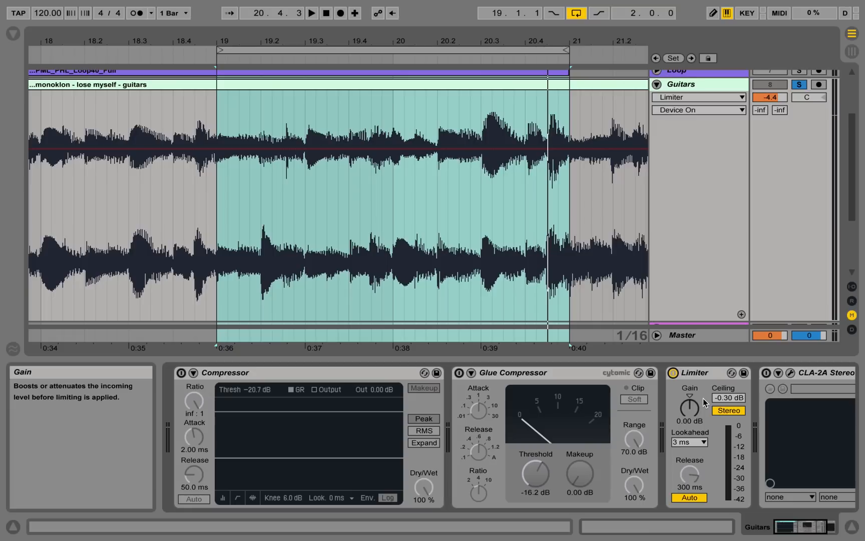
mouse_move(693, 412)
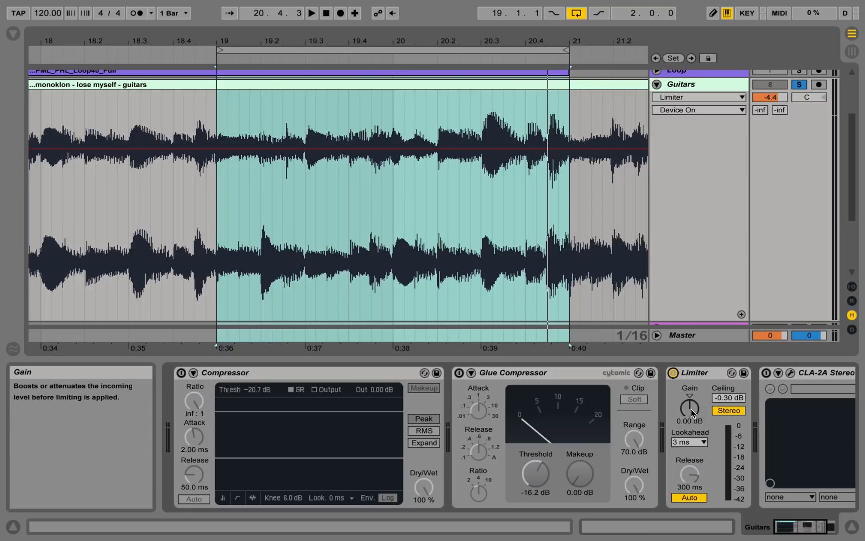
mouse_move(696, 413)
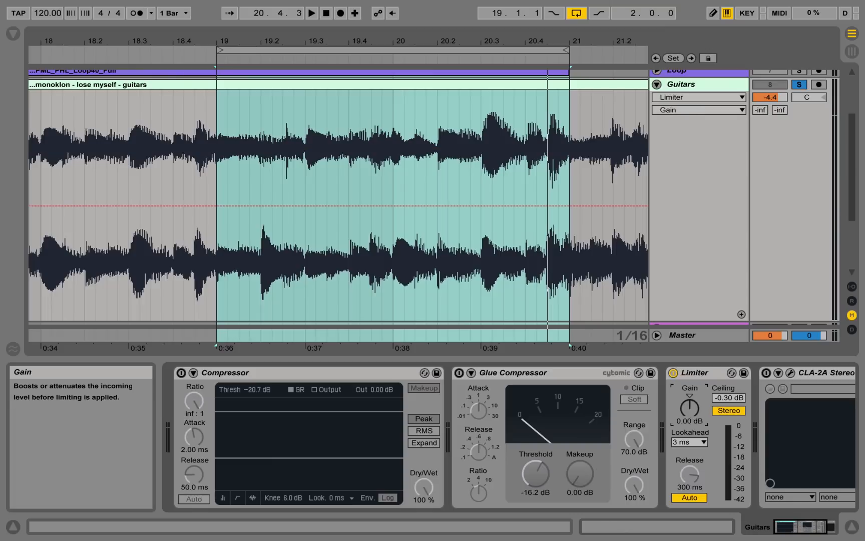
Raise the Limiter's Gain knob to 10.8 dB so the Guitars peaks get limited.
left_click_drag(689, 408, 689, 391)
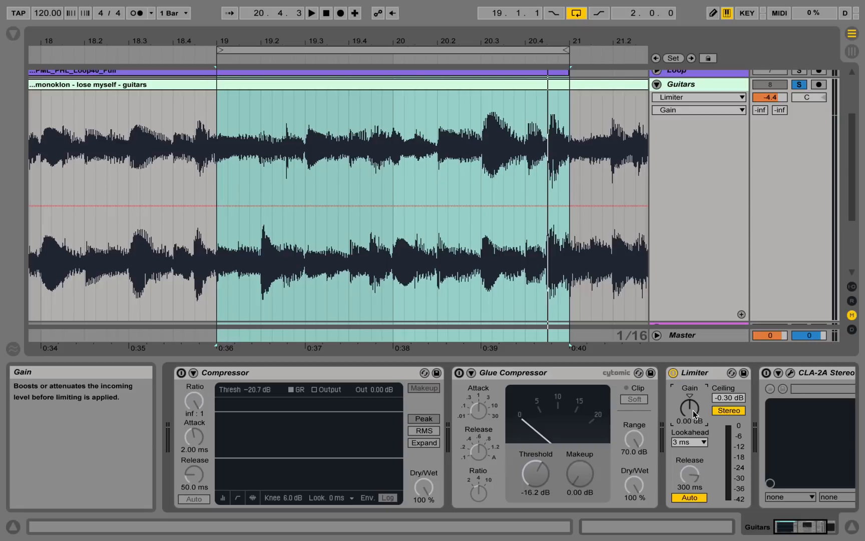
mouse_move(701, 419)
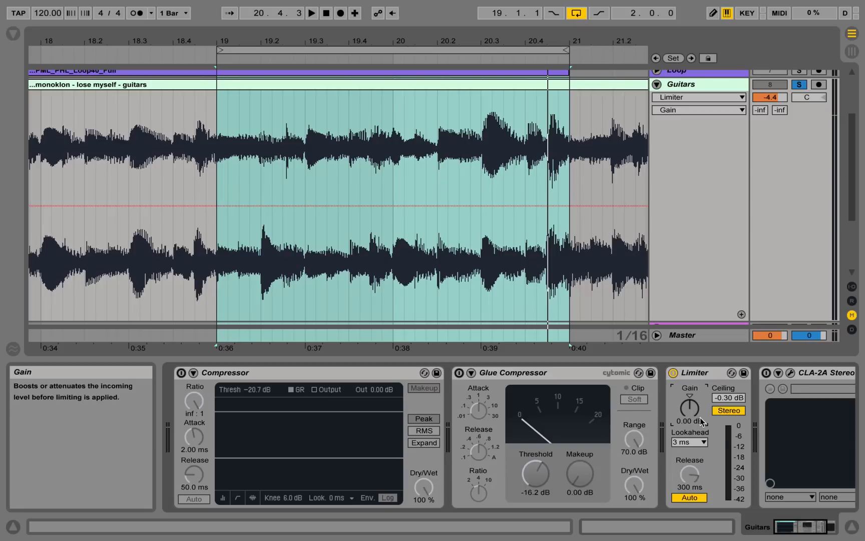
mouse_move(250, 391)
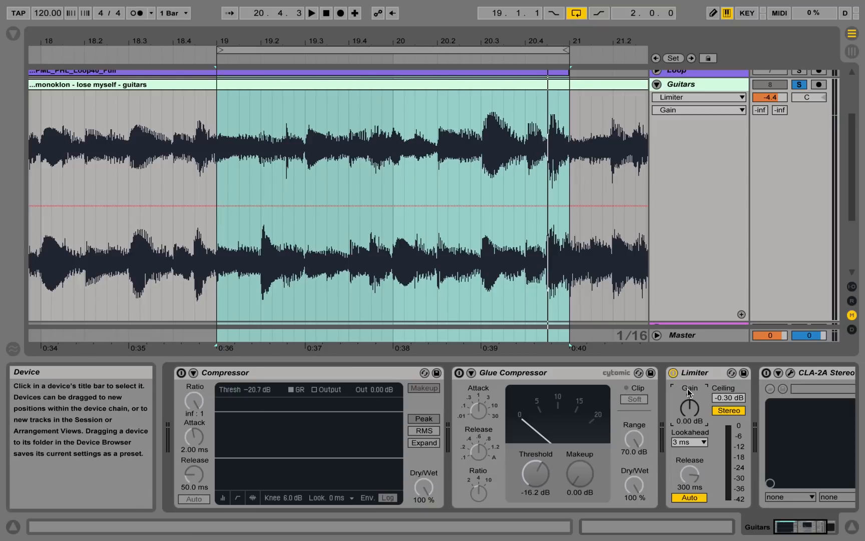
mouse_move(689, 406)
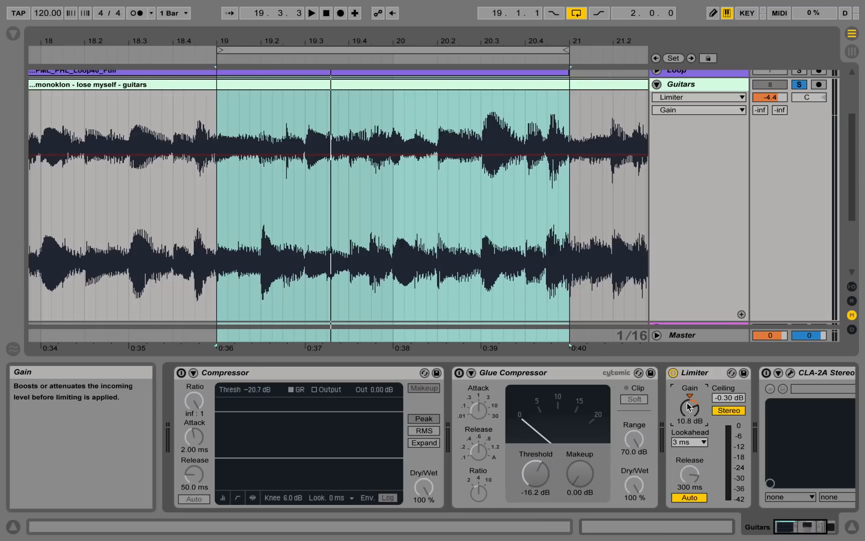
mouse_move(737, 430)
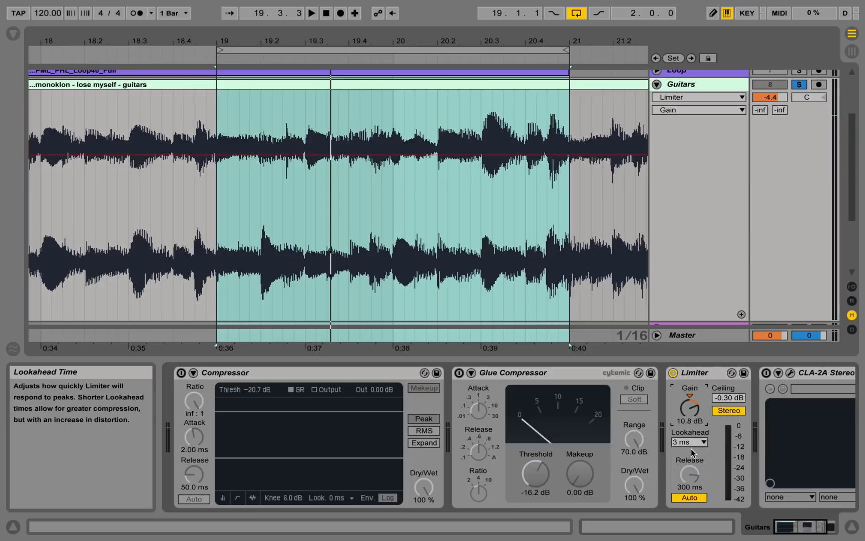
mouse_move(741, 438)
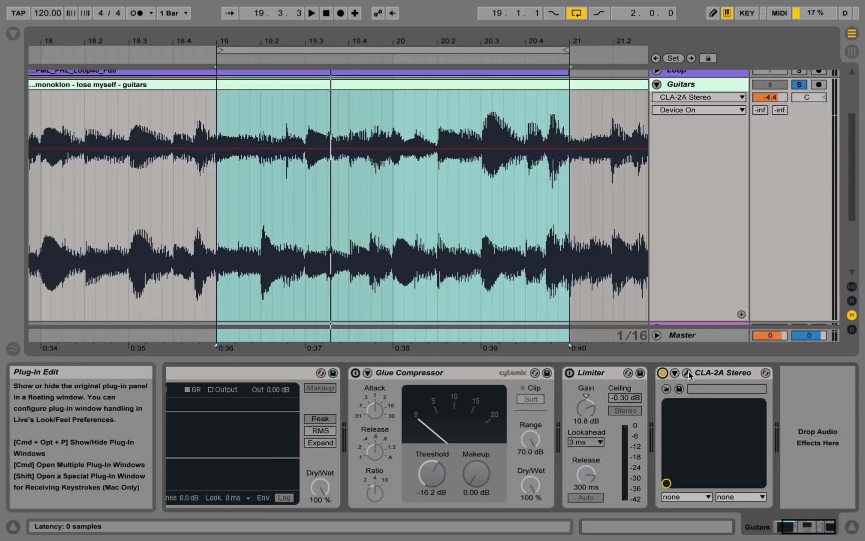
Show the CLA-2A Stereo plug-in window via its wrench icon.
left_click(687, 372)
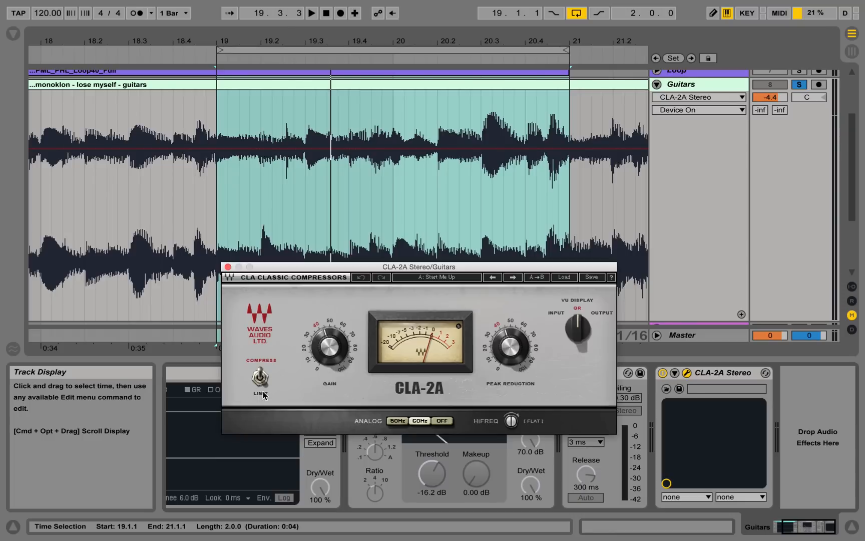
Turn up CLA-2A peak reduction for heavier compression and move its panel higher on screen.
left_click(261, 377)
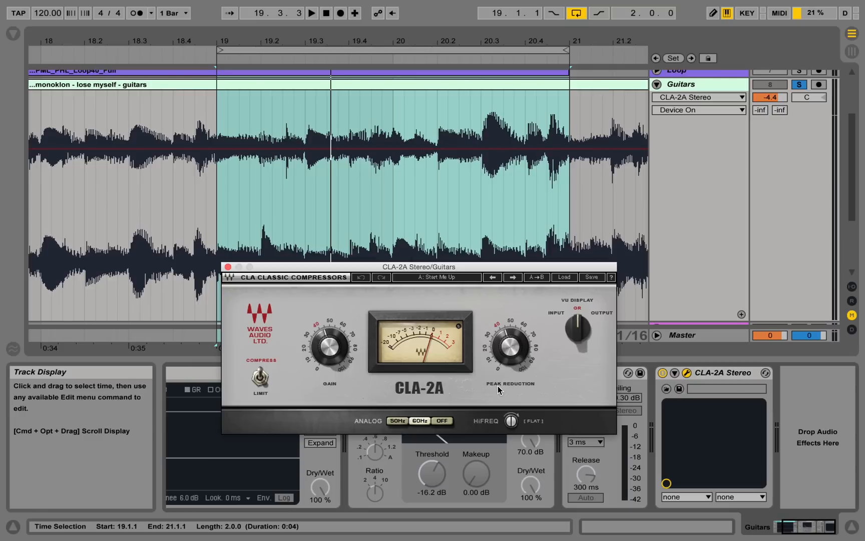
mouse_move(380, 327)
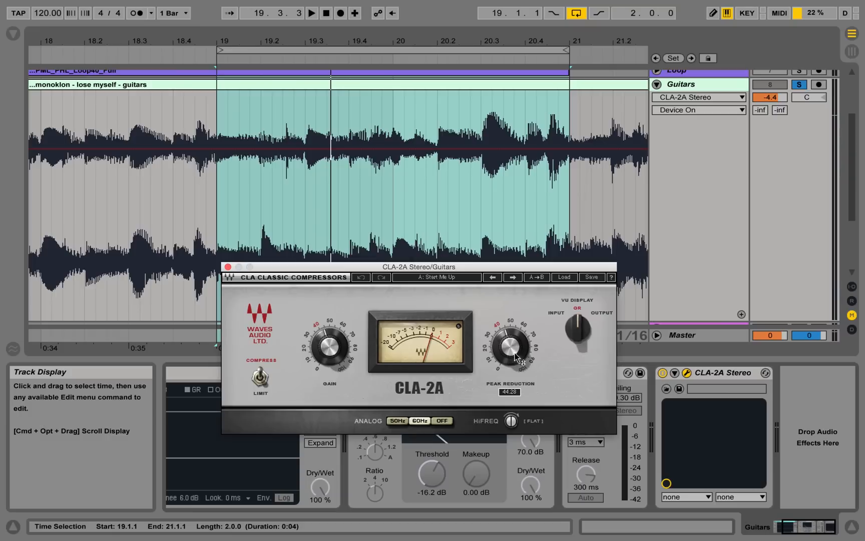
mouse_move(546, 235)
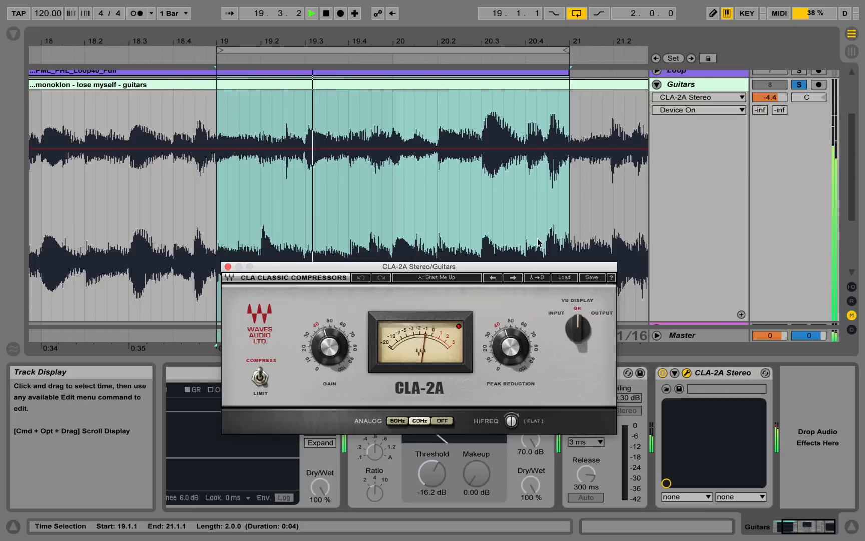
left_click_drag(508, 344, 510, 333)
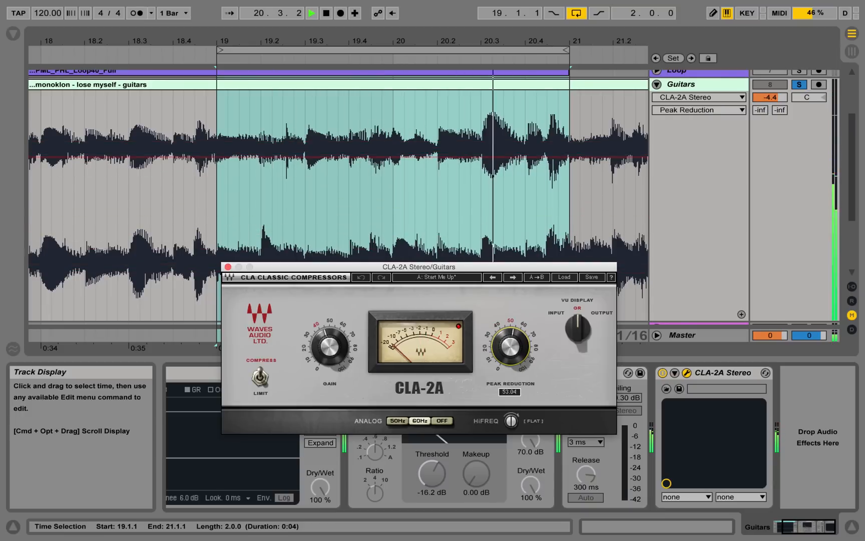
left_click_drag(507, 342, 519, 344)
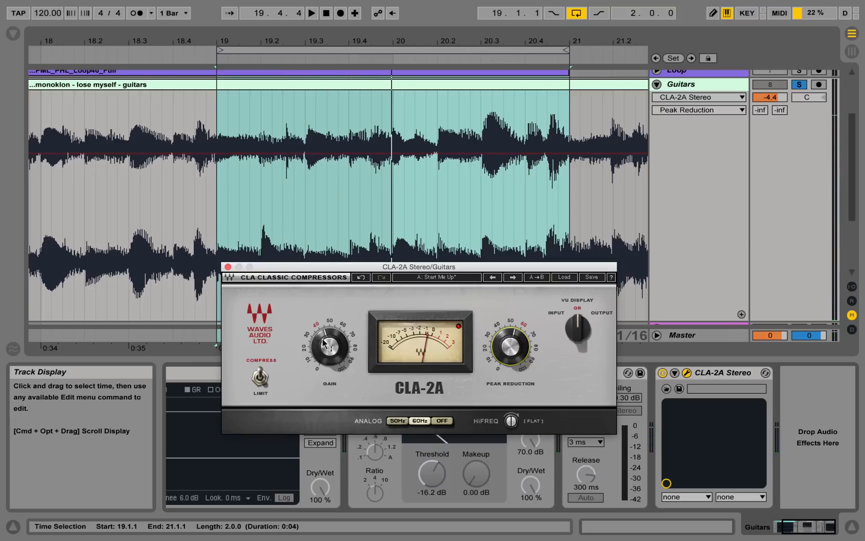
left_click_drag(325, 342, 330, 368)
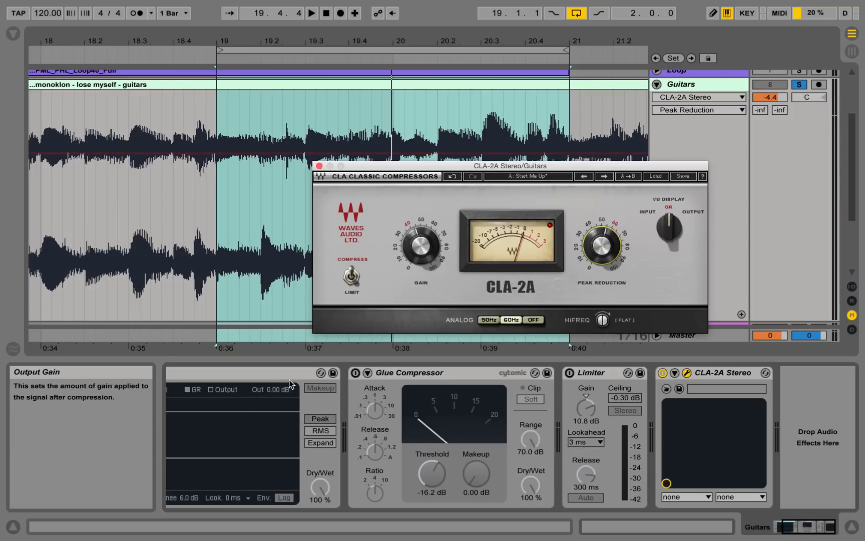
left_click_drag(420, 244, 422, 248)
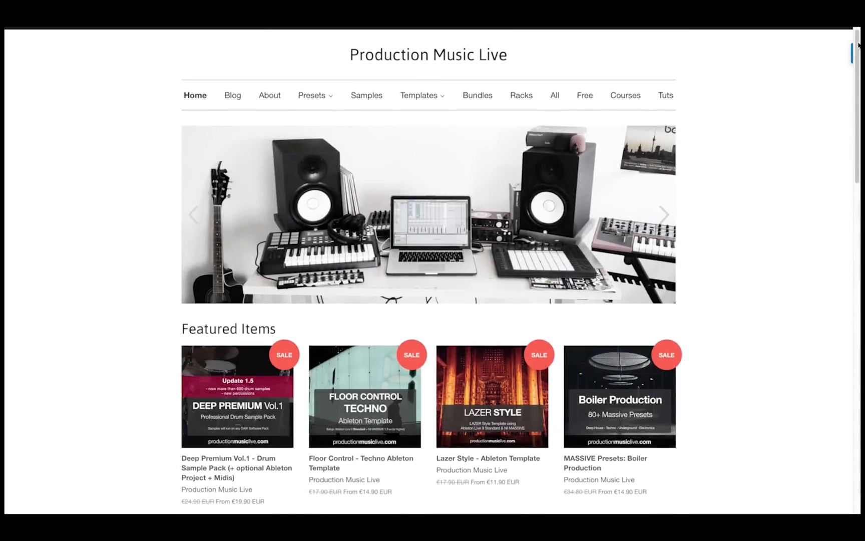
Scroll the productionmusiclive.com home page to its featured presets and templates.
scroll("down", 3)
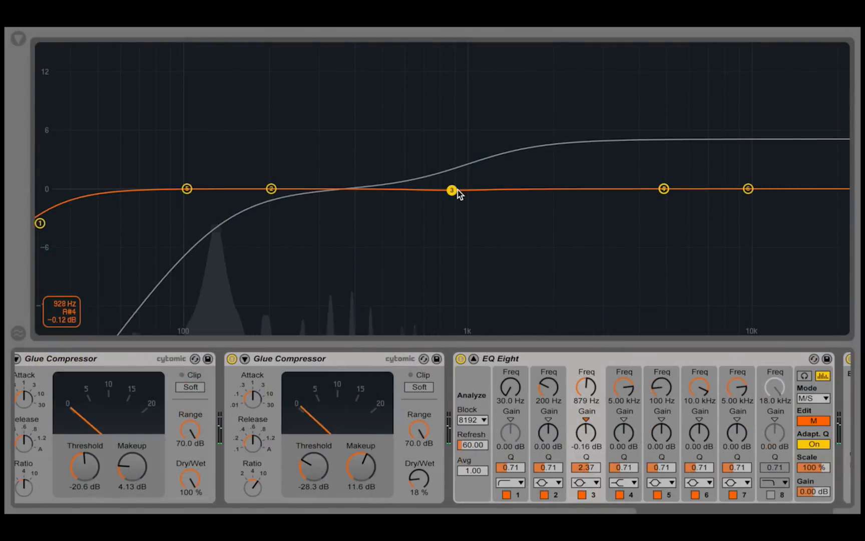
Drag EQ Eight band 3 down to about -5 dB near 873 Hz.
left_click_drag(452, 190, 452, 225)
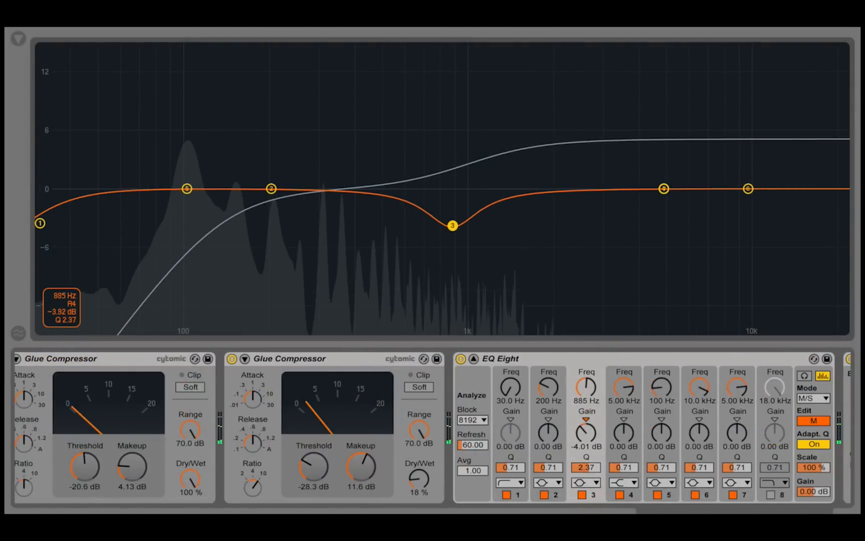
left_click_drag(451, 226, 451, 236)
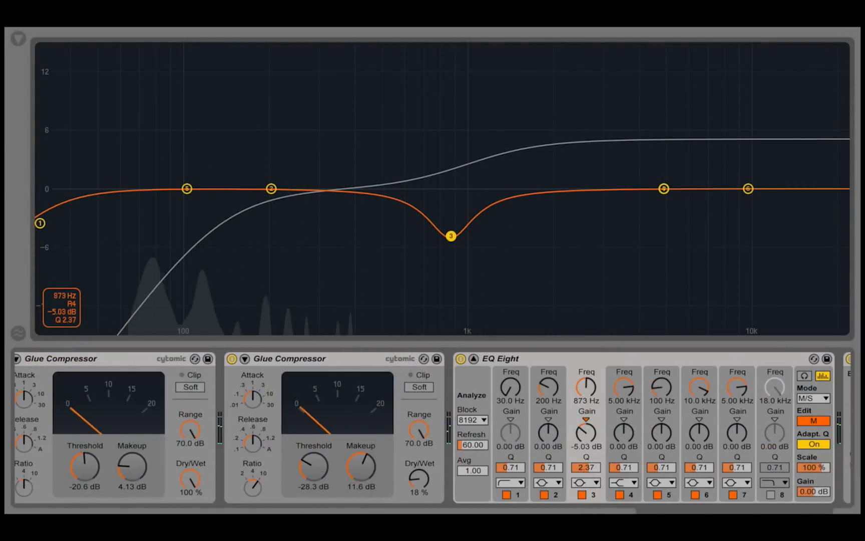